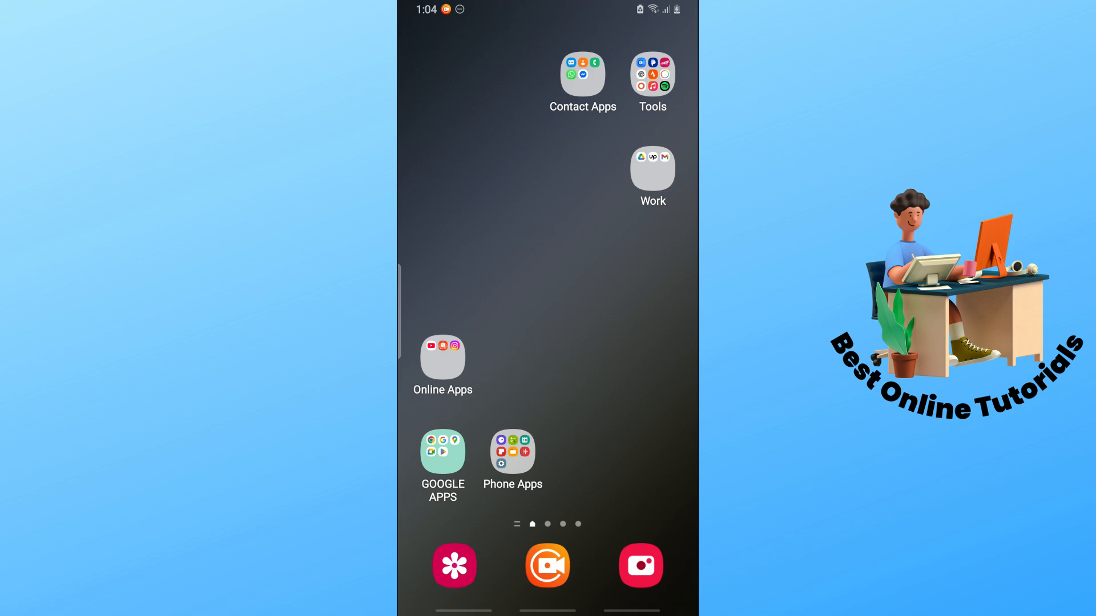
- Launch Google Play Store from the Google Apps folder and go to its Search tab
{"action": "left_click", "coordinate": [443, 450]}
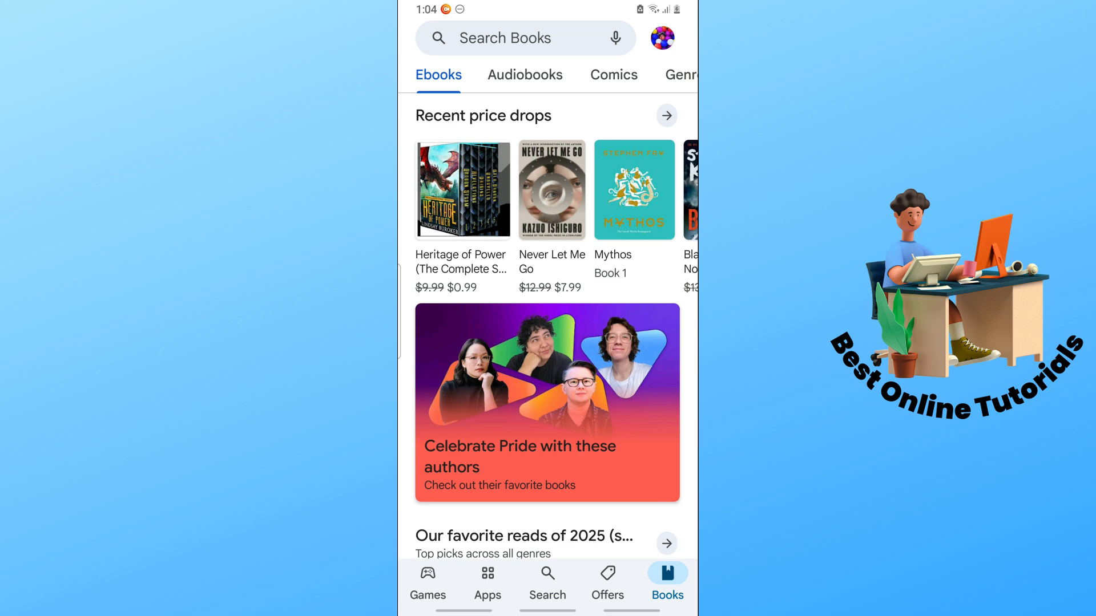
{"action": "left_click", "coordinate": [547, 580]}
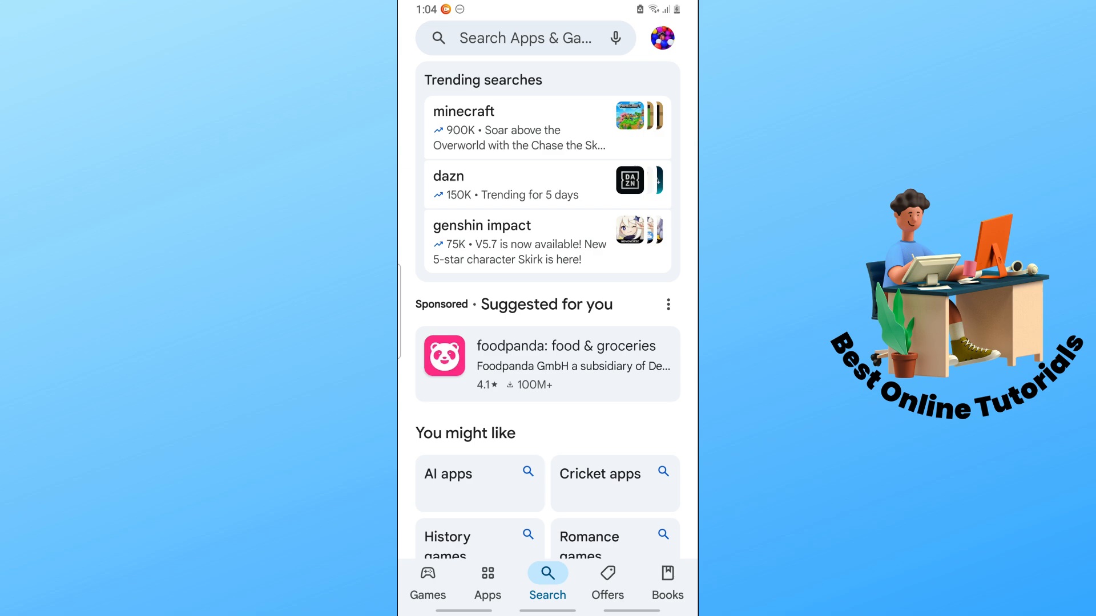
- Rerun the recent 'instagram edit app' search and open the Edits, an Instagram app page
{"action": "left_click", "coordinate": [524, 38]}
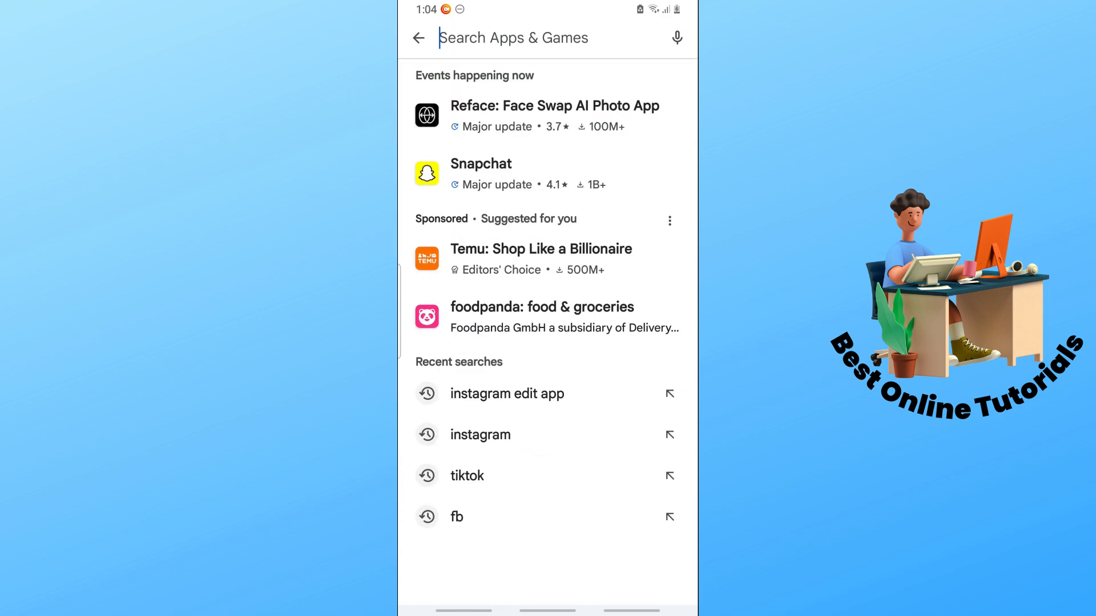
{"action": "left_click", "coordinate": [507, 393]}
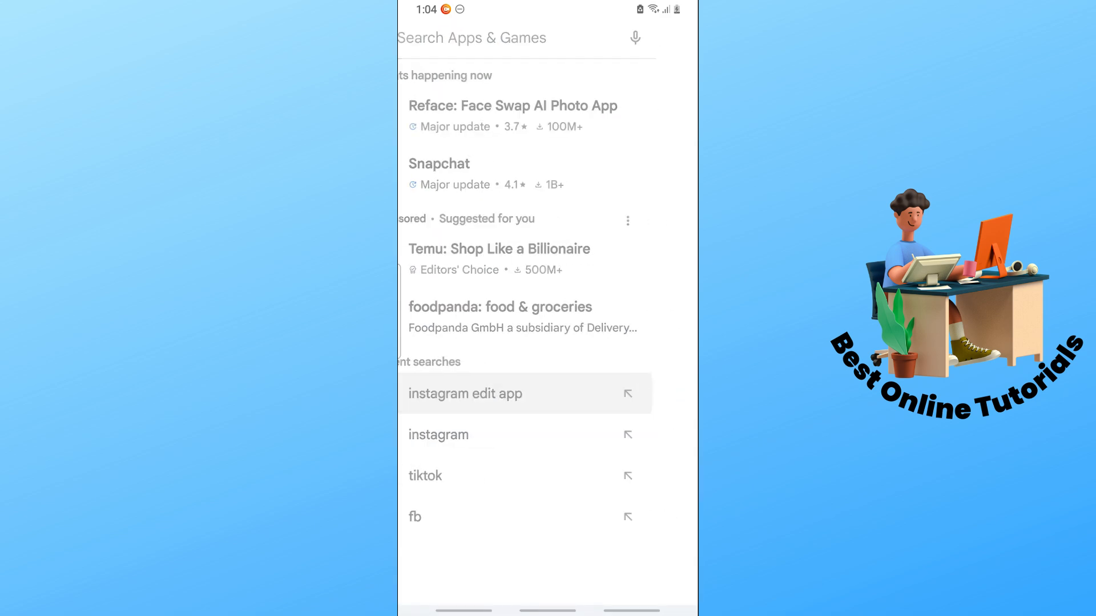
{"action": "left_click", "coordinate": [464, 394]}
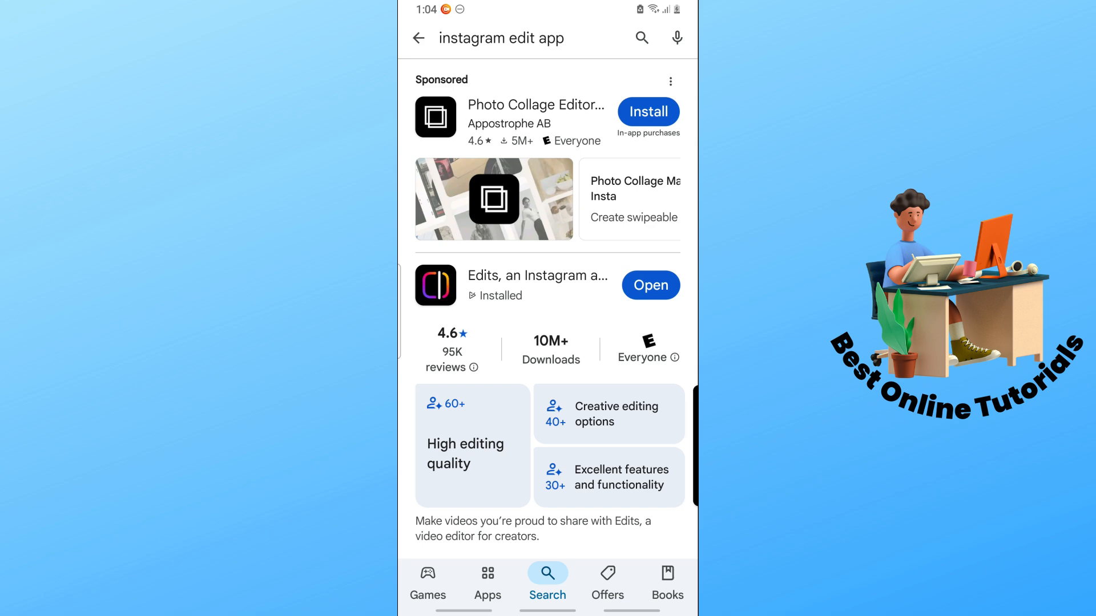
{"action": "left_click", "coordinate": [537, 286]}
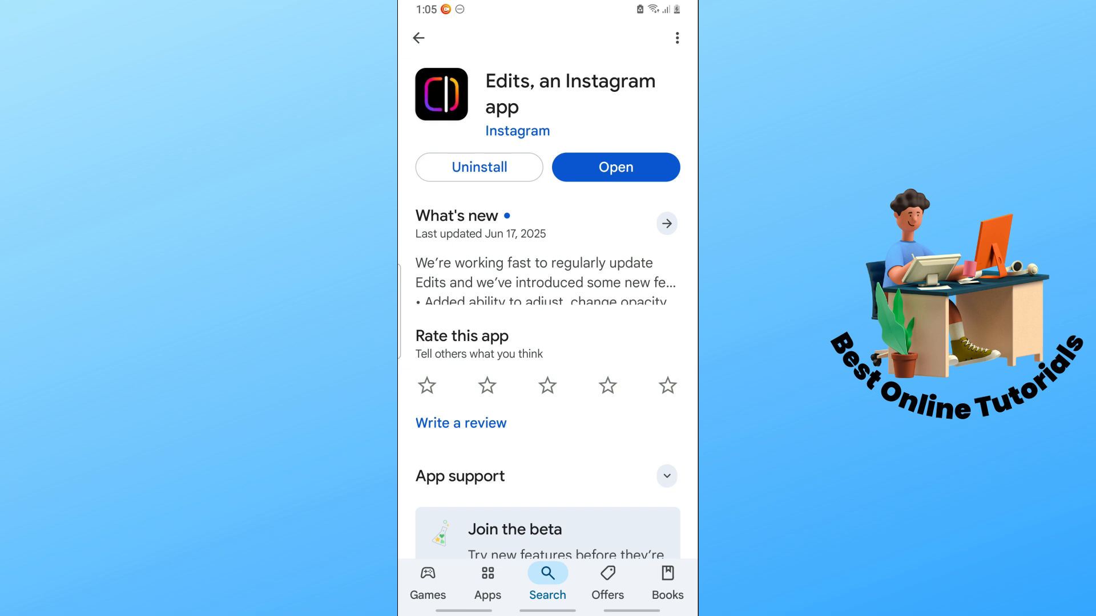
- Uninstall Edits, an Instagram app, confirming in the dialog
{"action": "left_click", "coordinate": [675, 38]}
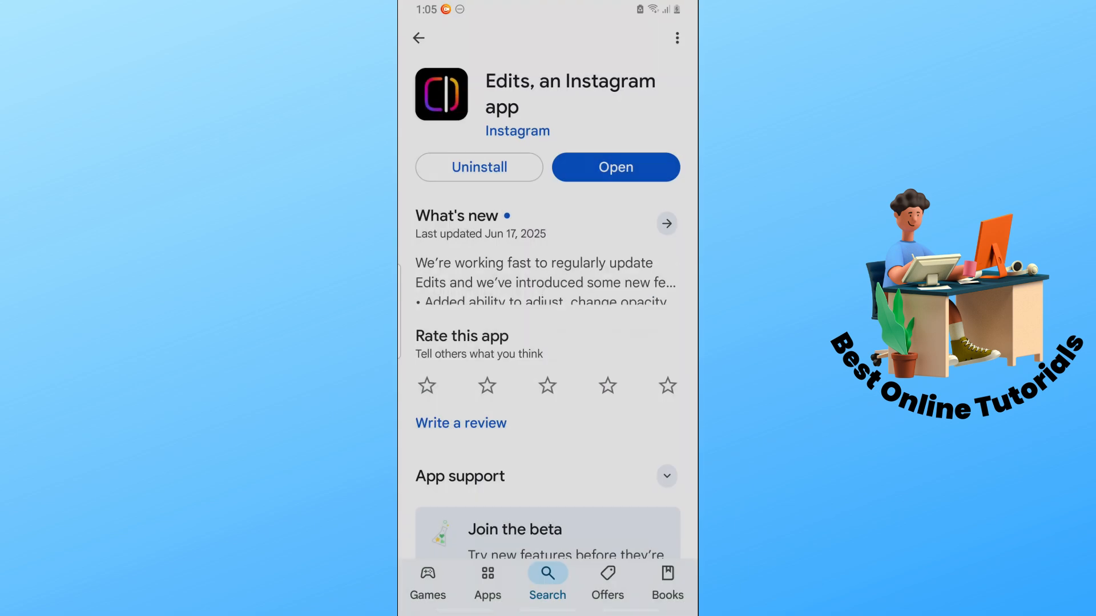
{"action": "left_click", "coordinate": [479, 168]}
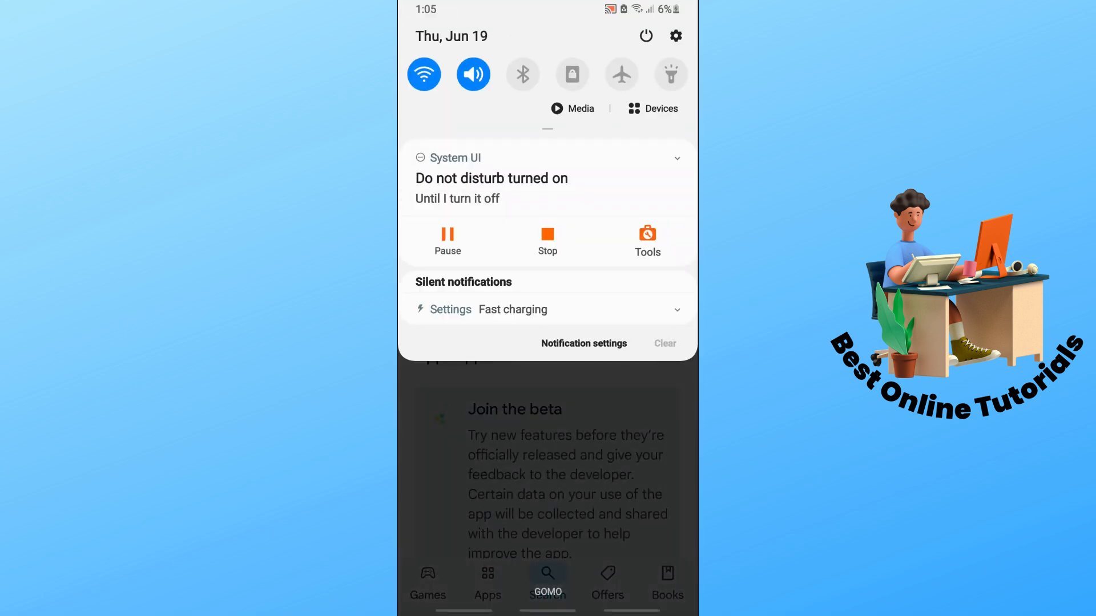
- Dismiss the notification shade and reinstall Edits so the download shows Pending
{"action": "left_click", "coordinate": [645, 35]}
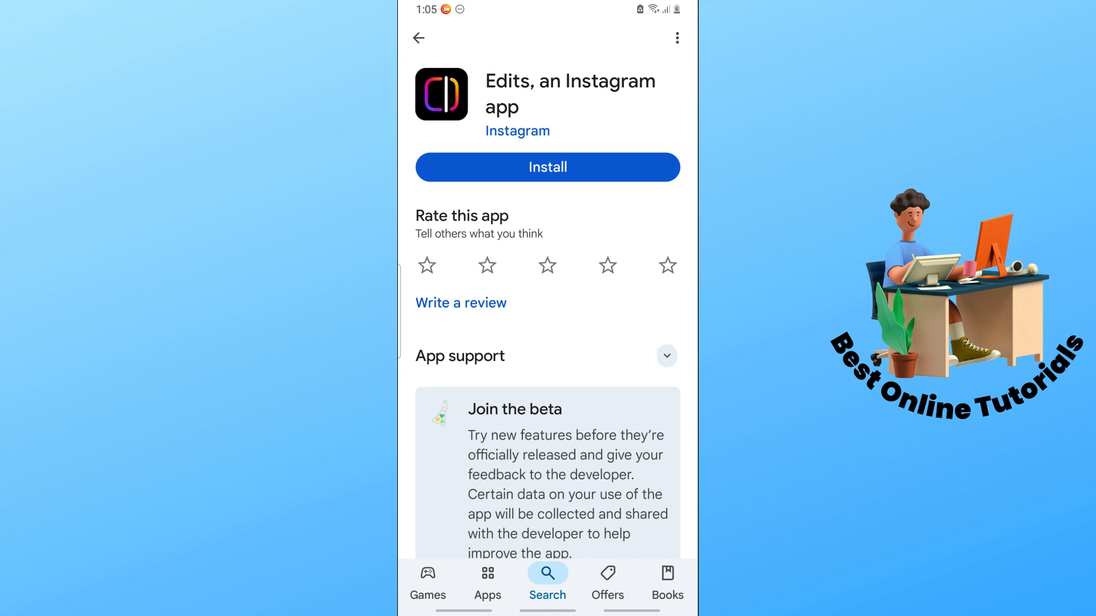
{"action": "left_click", "coordinate": [547, 167]}
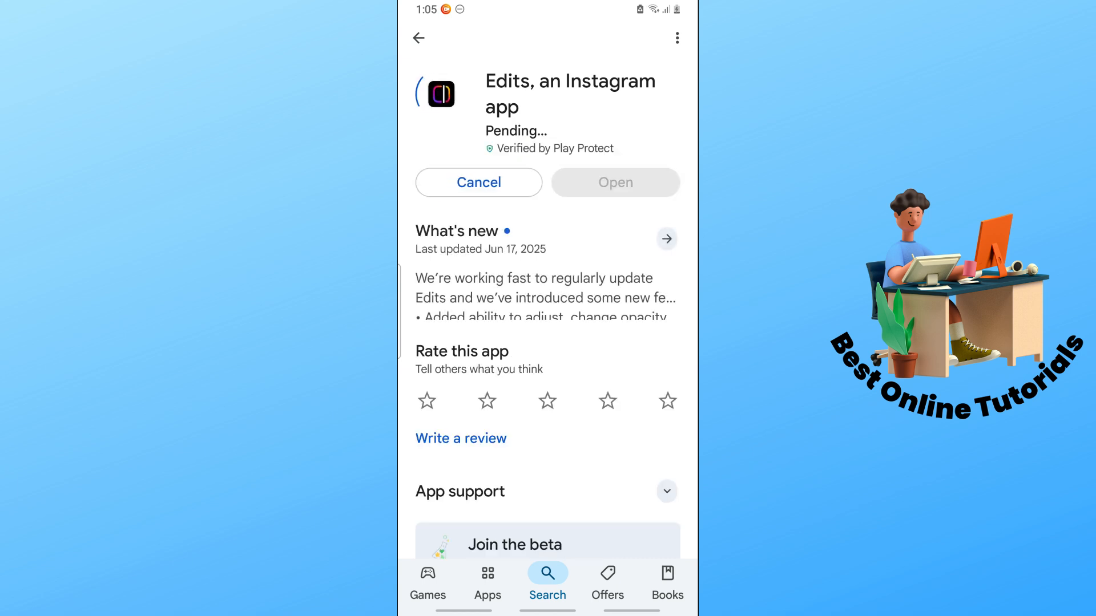